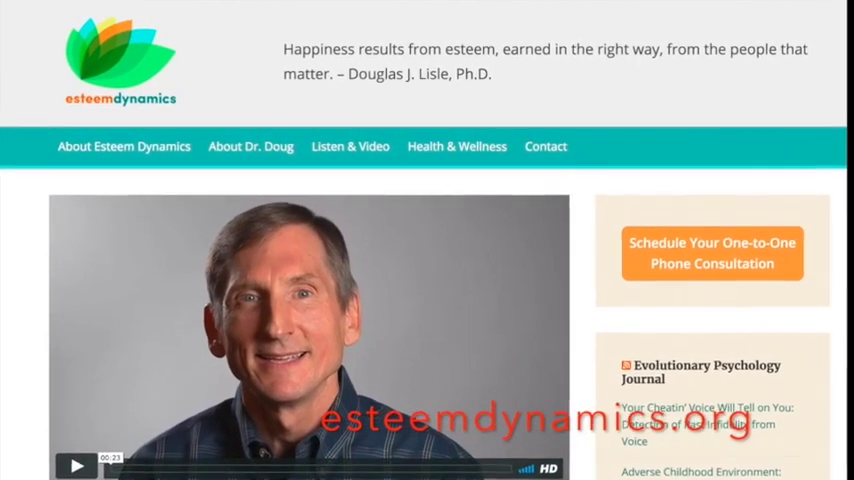
scroll("down", 3)
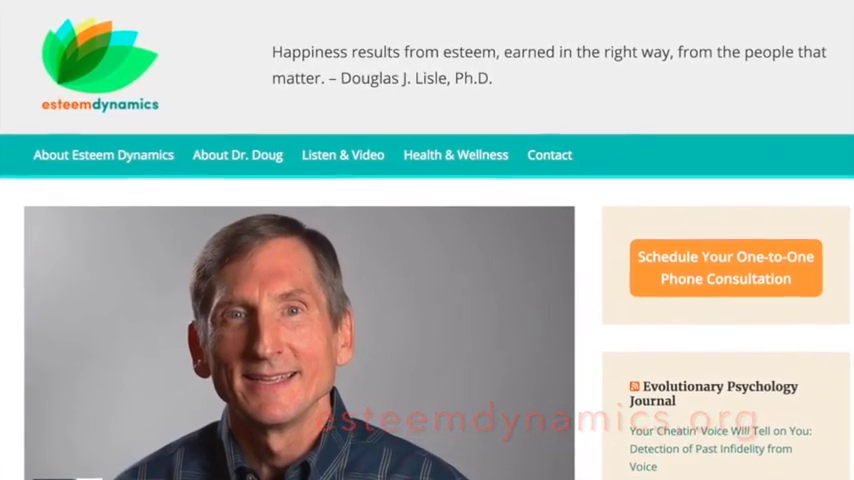